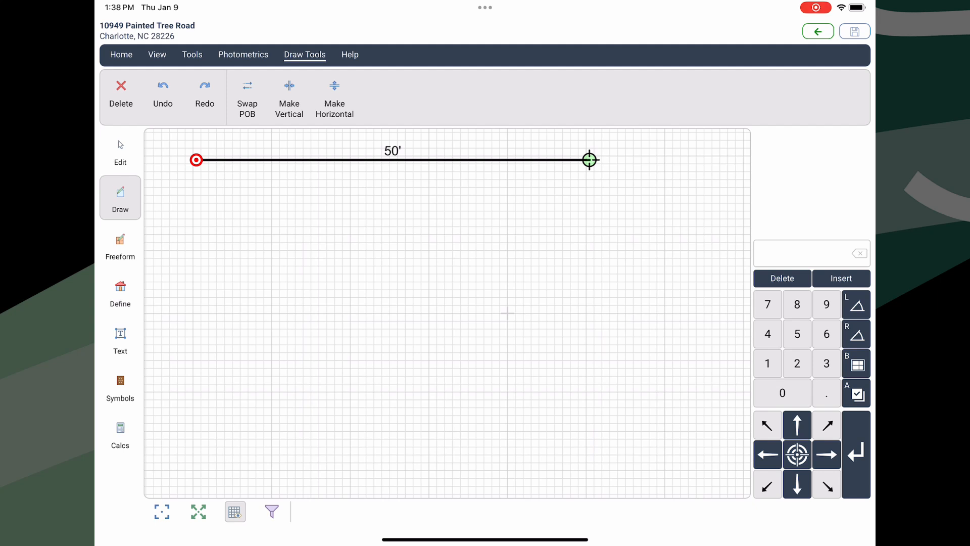
Draw the 30-foot wall running down from the end of the 50-foot top wall
drag(589, 159, 589, 396)
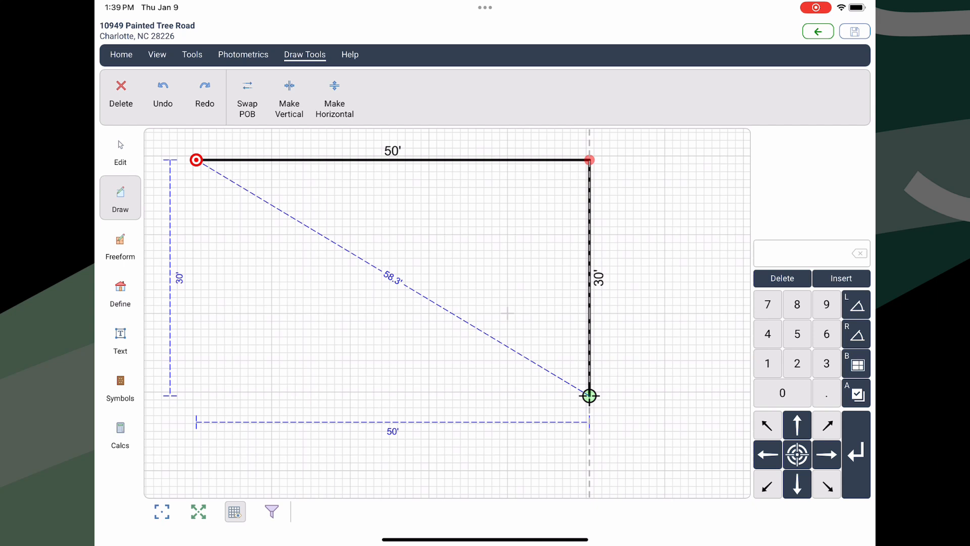
text(10)
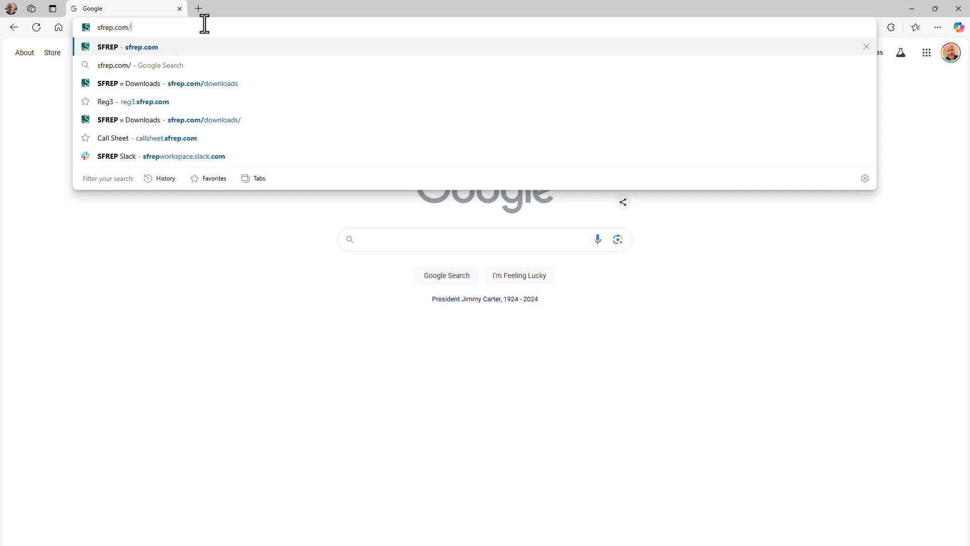
Enter the Customer ID on sfrep.com/downloads and download the Apex 7.0 installer
click(167, 83)
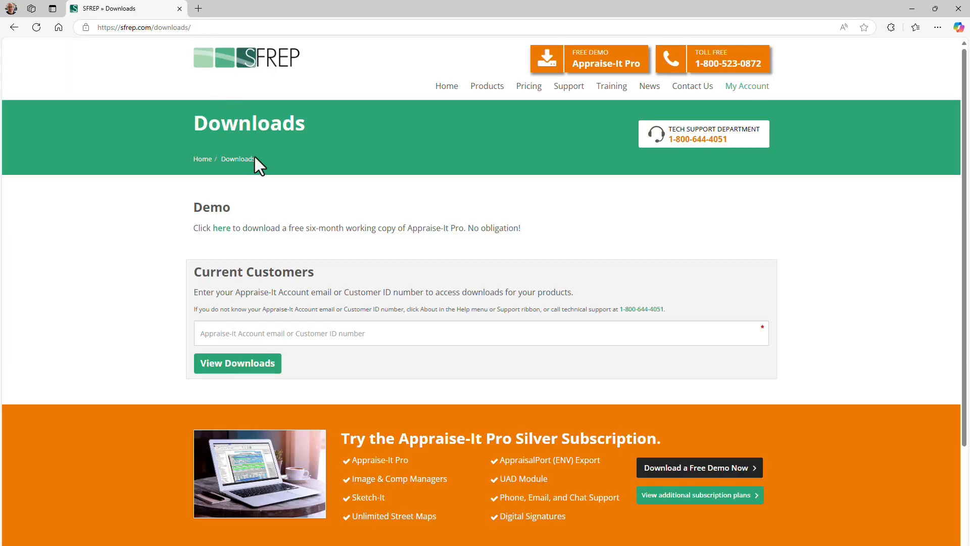
text(9)
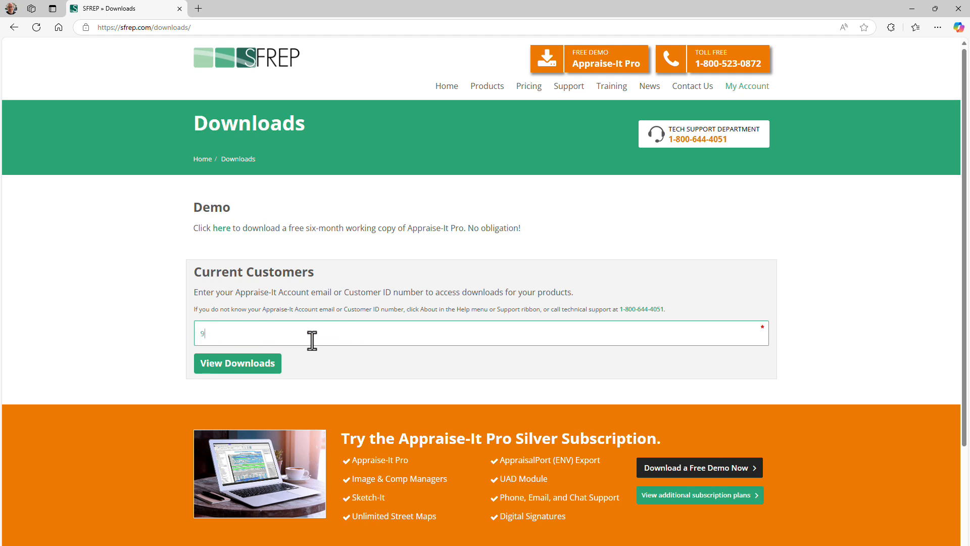
text(14)
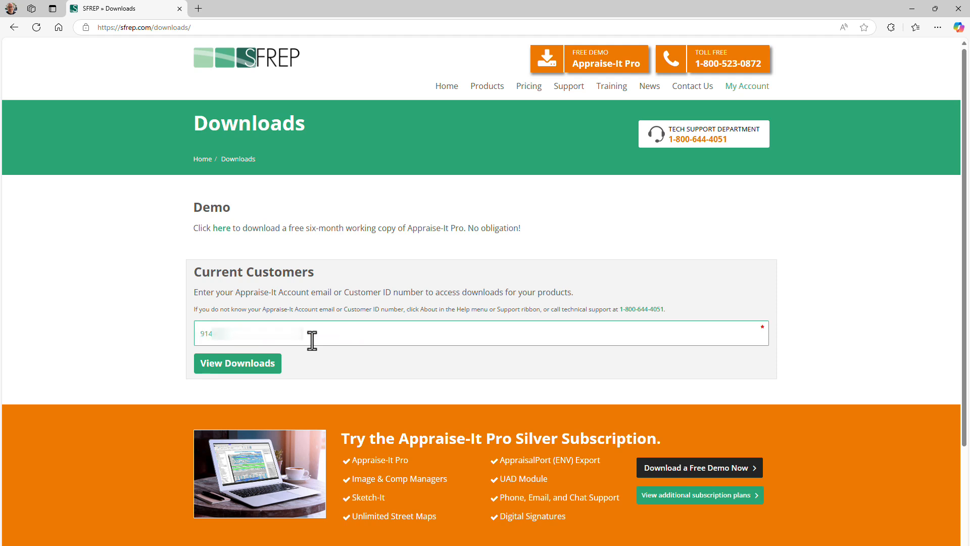
click(237, 364)
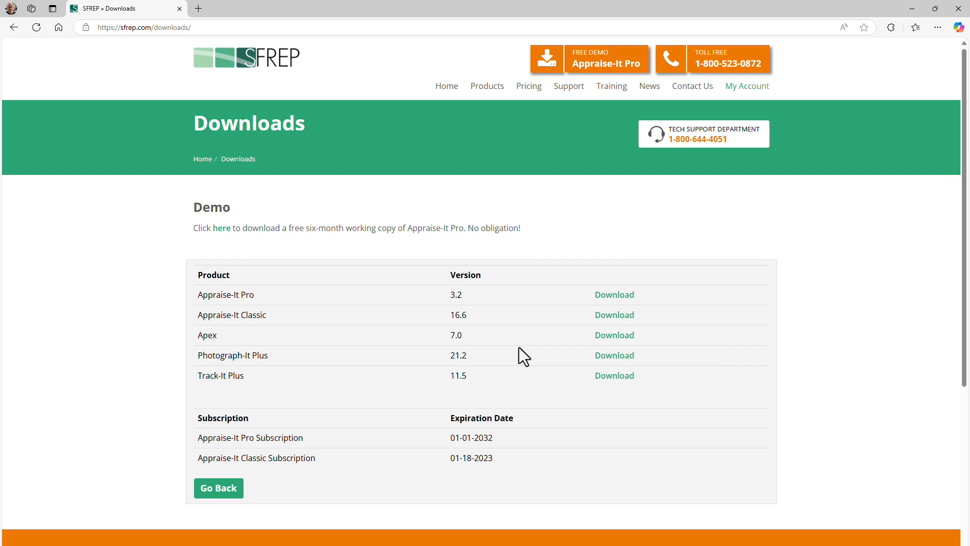
click(614, 334)
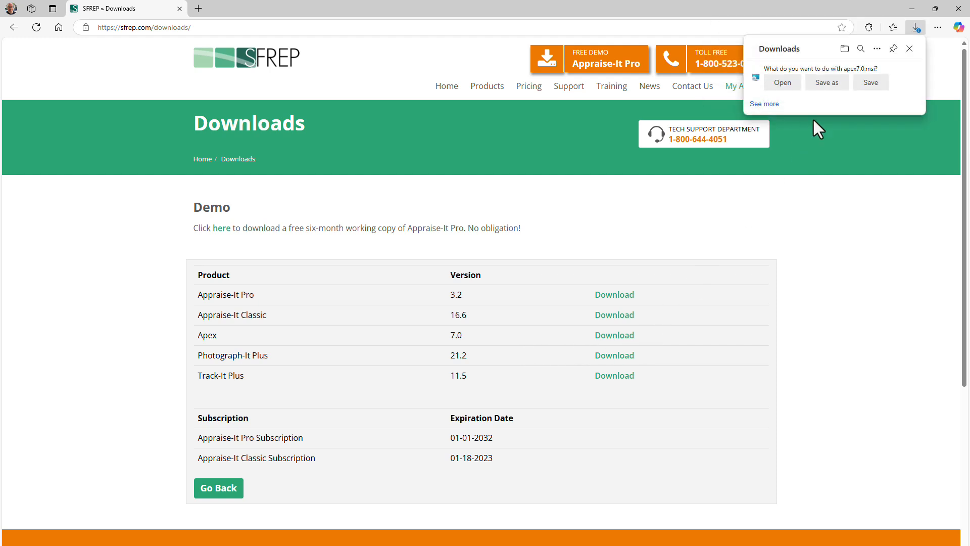
click(870, 82)
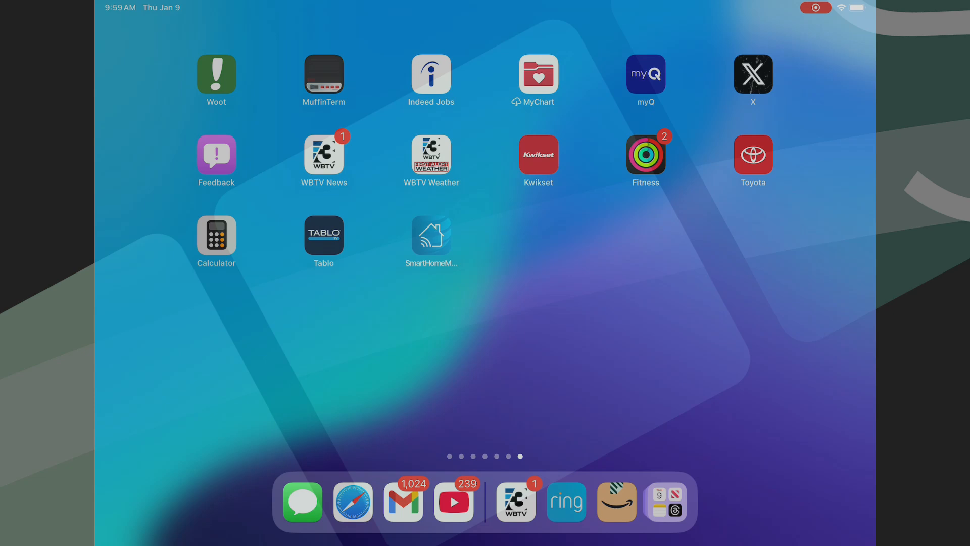
Save the portal.apexwin.com sign-in page from Safari as an iPad home-screen shortcut
click(353, 501)
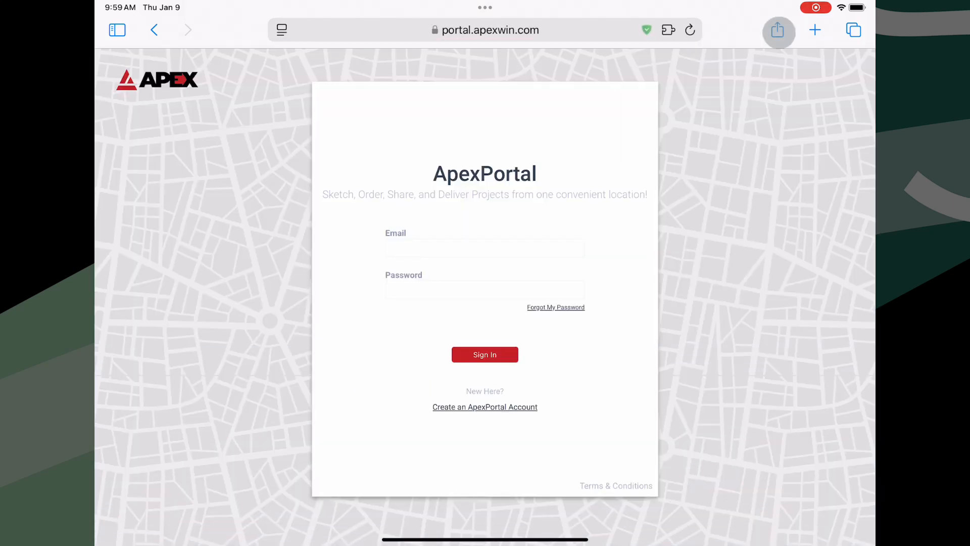
click(778, 30)
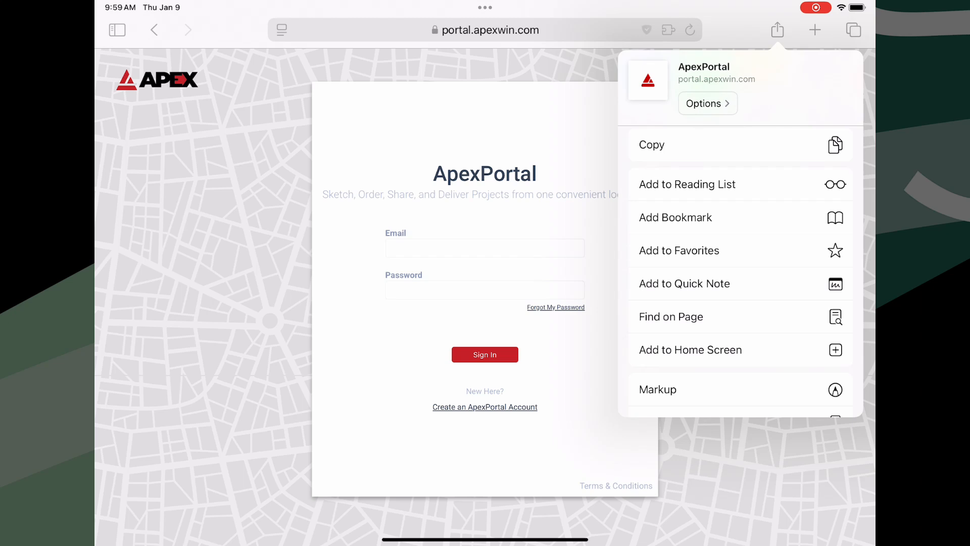
scroll(down, 3)
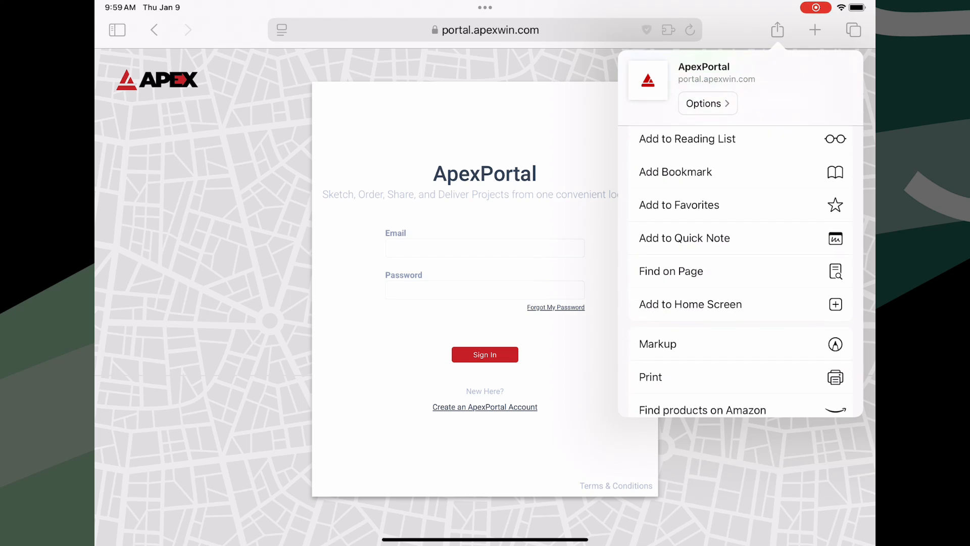
click(689, 304)
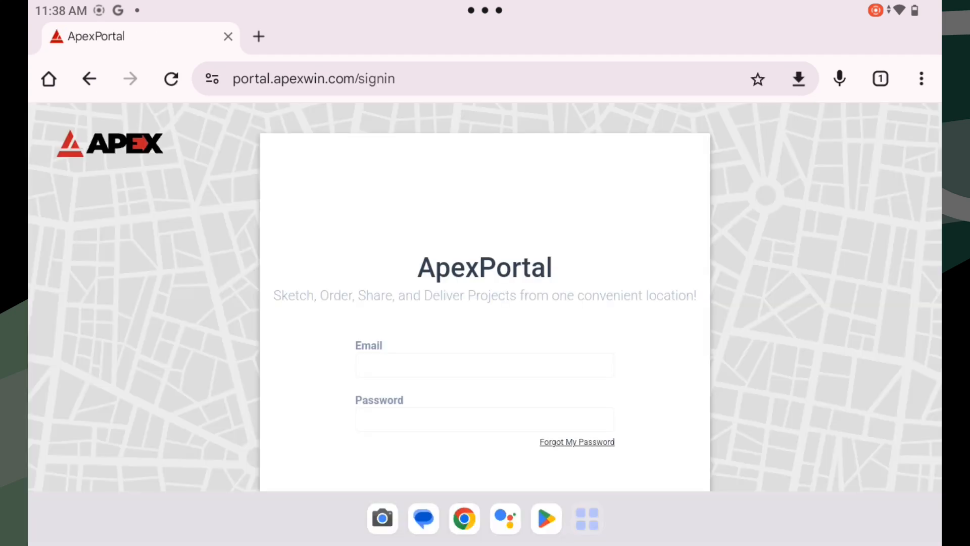
Install portal.apexwin.com from Chrome's menu as the Portal app on the tablet
click(921, 79)
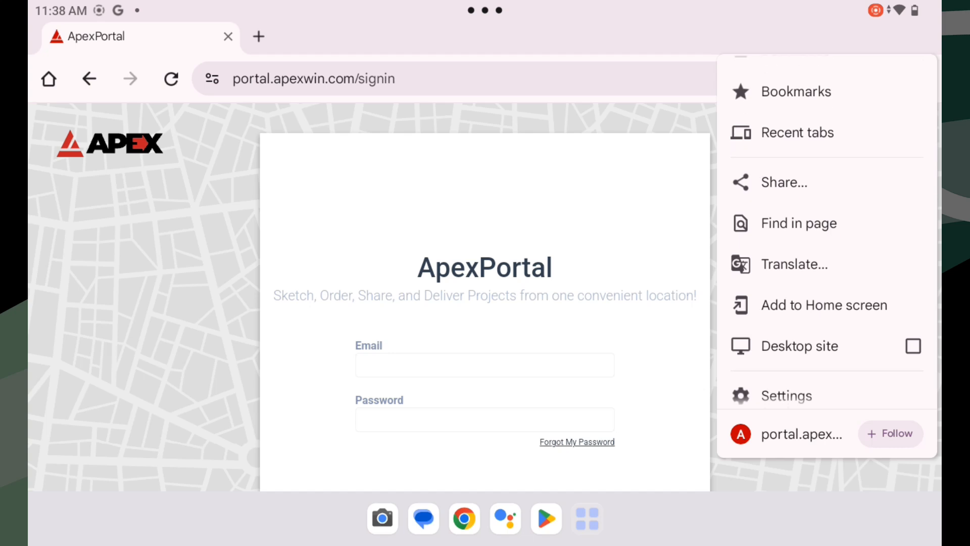
click(824, 304)
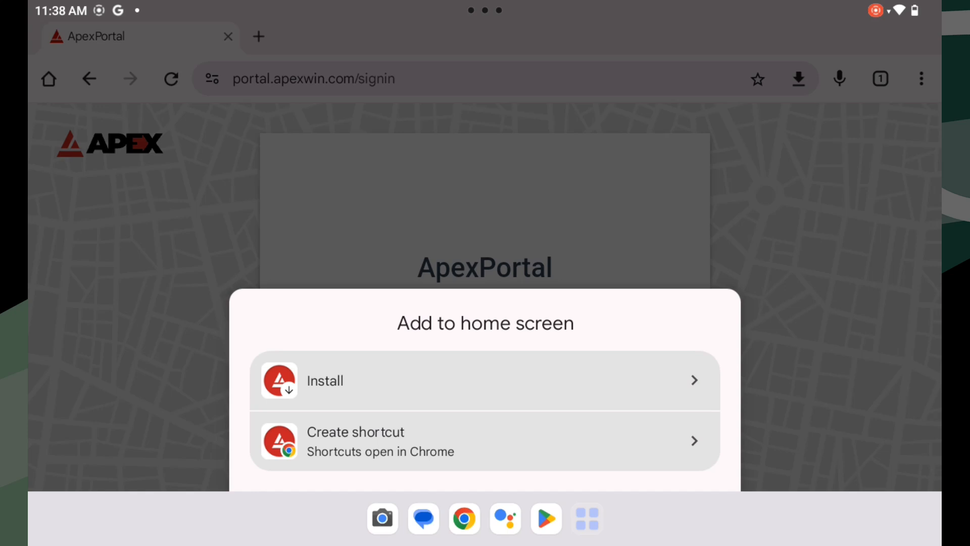
click(325, 380)
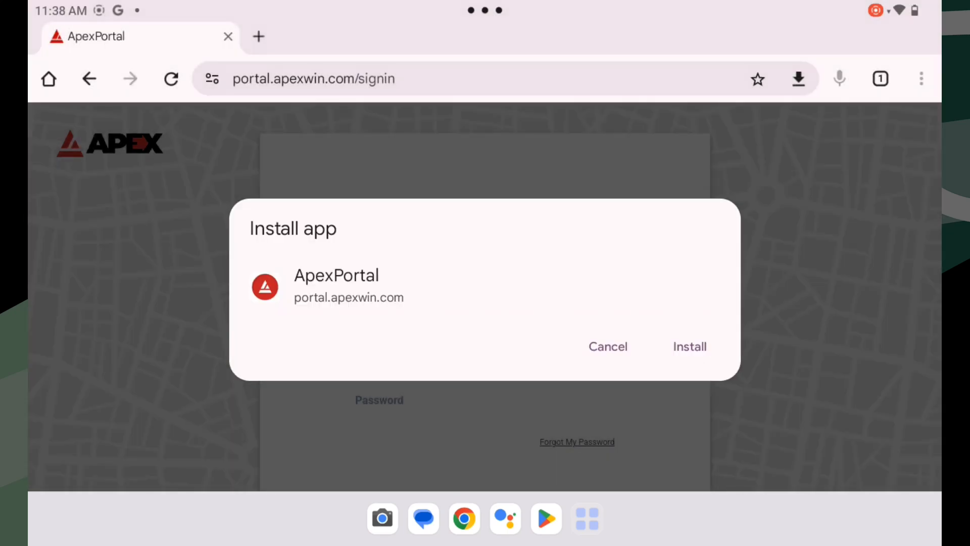
click(688, 346)
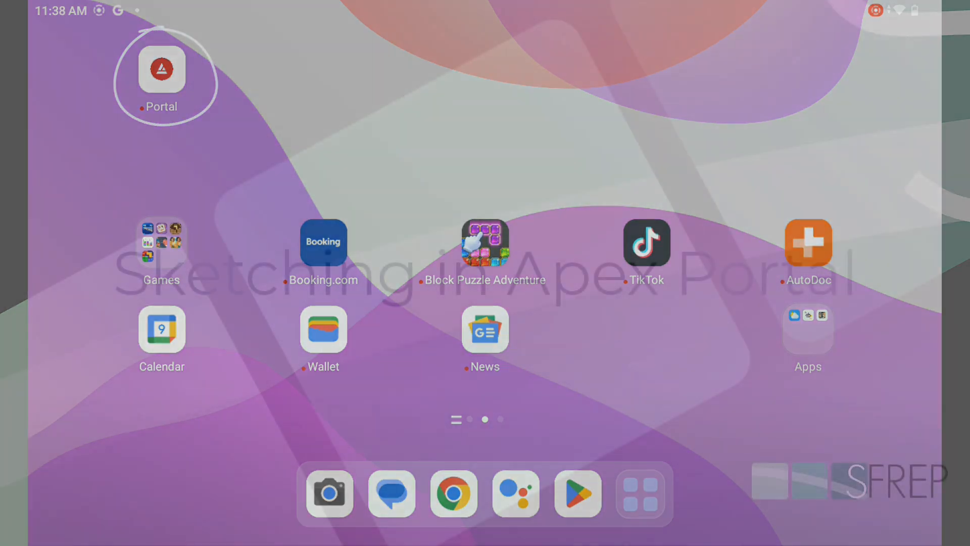
click(162, 69)
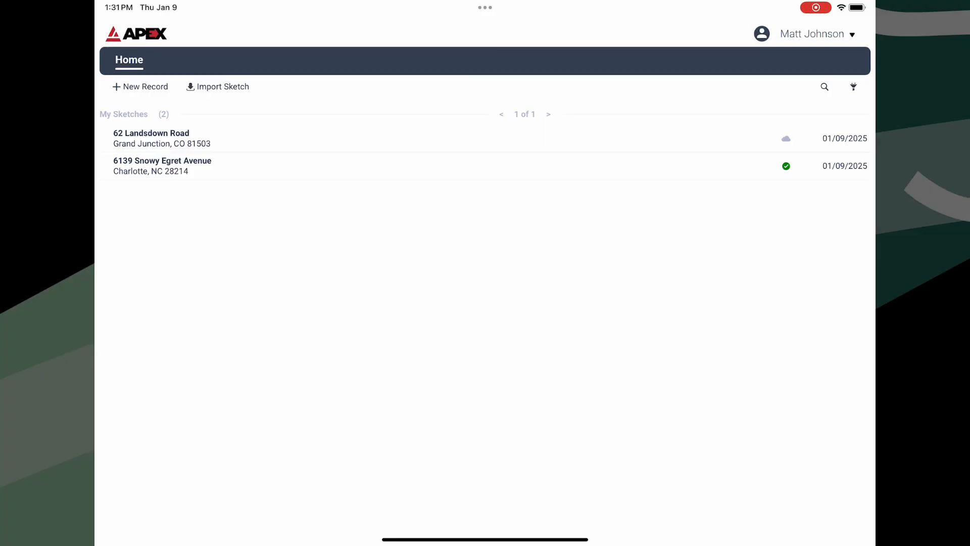
click(140, 86)
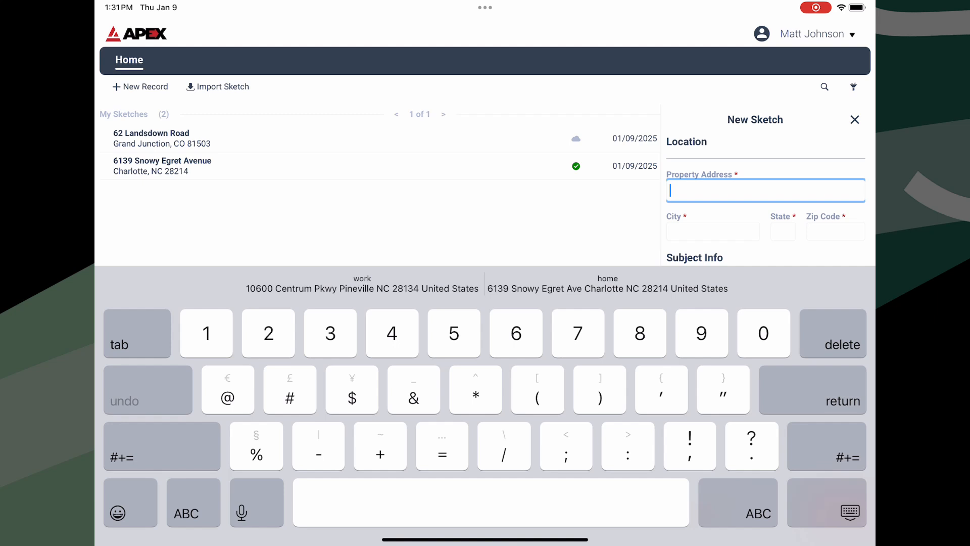
text(10949)
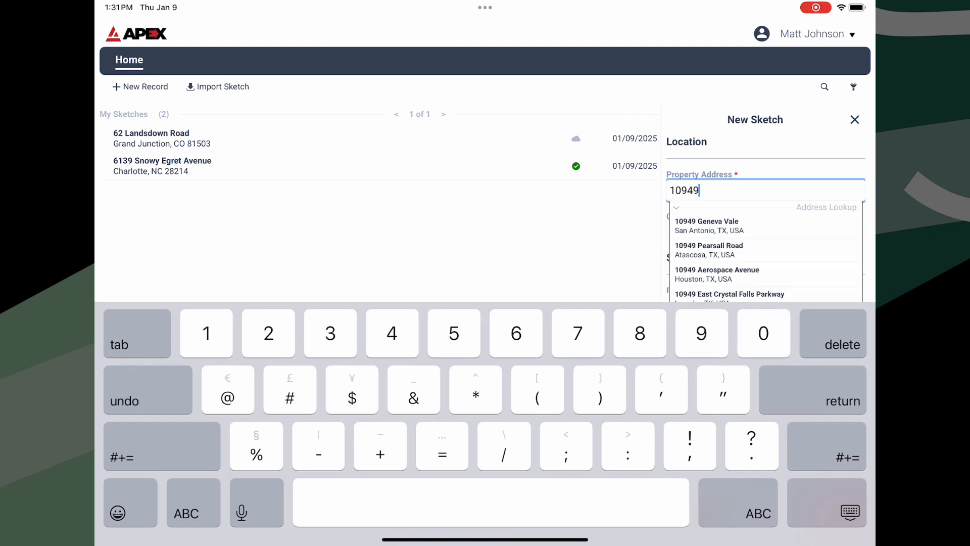
text(Painted Tr)
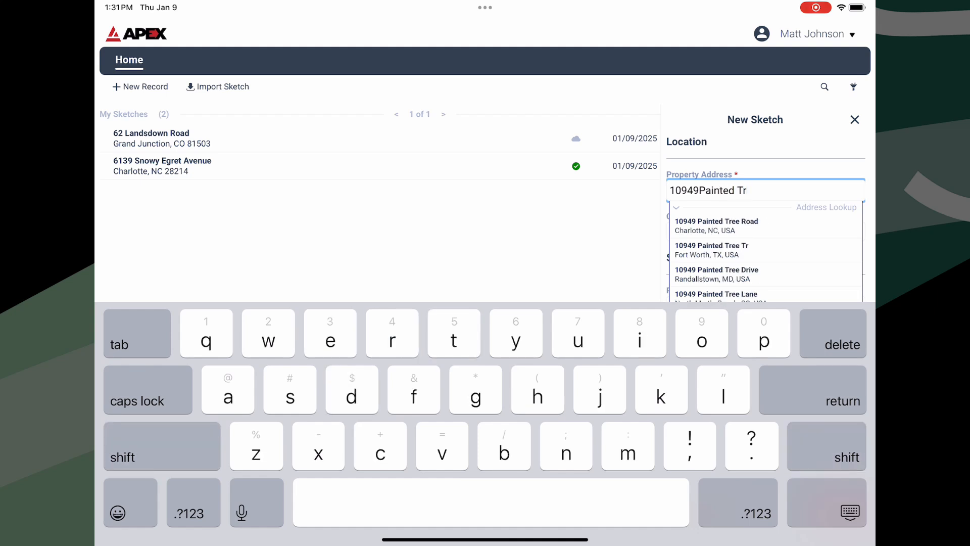
click(716, 225)
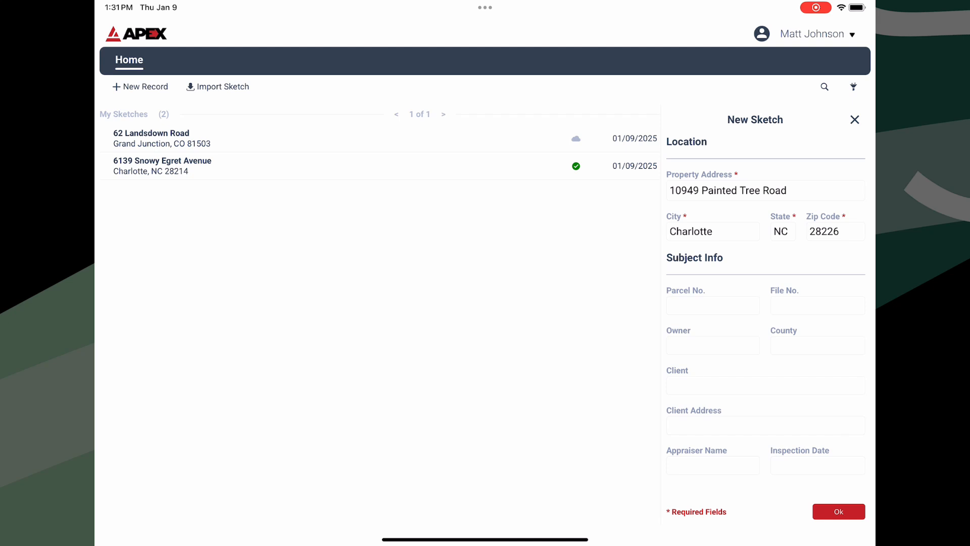
click(837, 511)
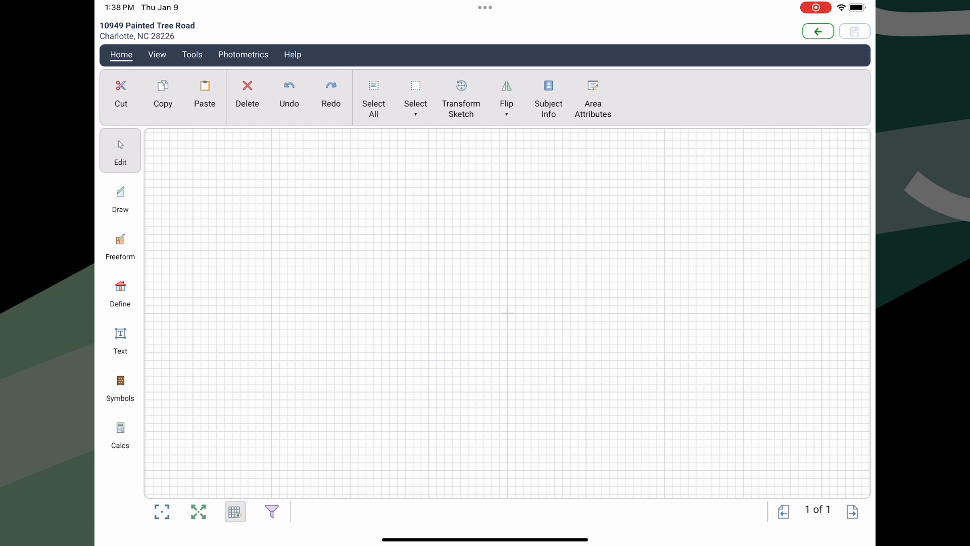
Activate Draw mode to begin the floor plan outline
click(119, 197)
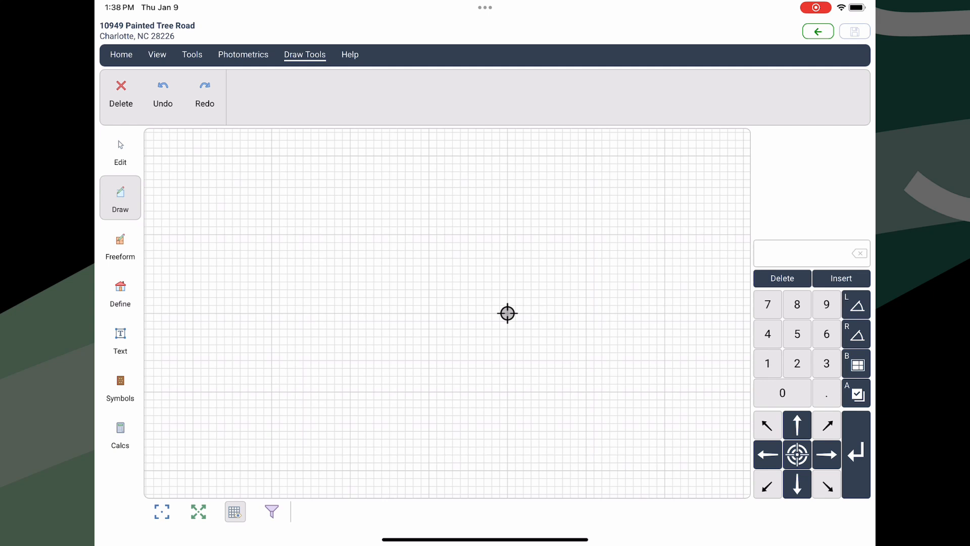
mouse_move(195, 160)
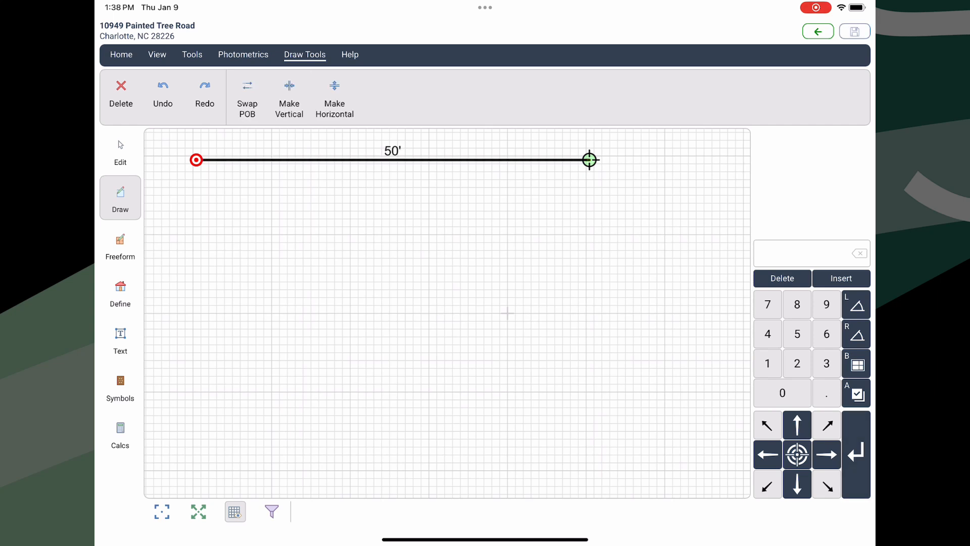
Draw the 30' side wall and the 10' angled bottom segments until the outline closes
text(30)
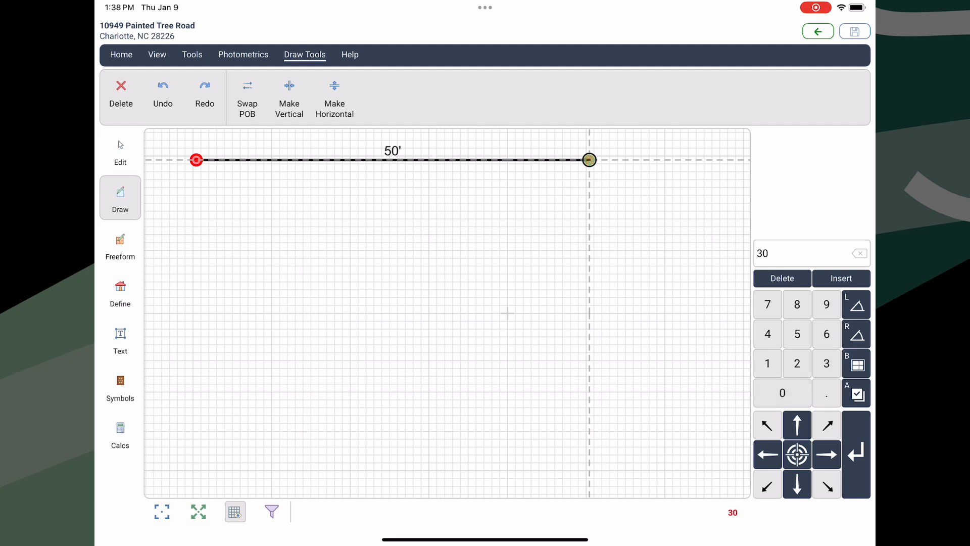
key(enter)
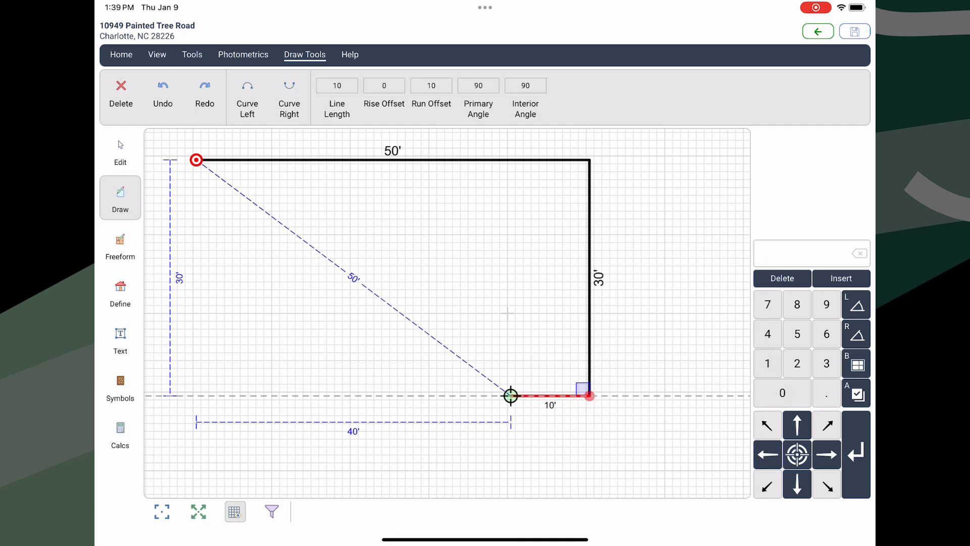
click(577, 388)
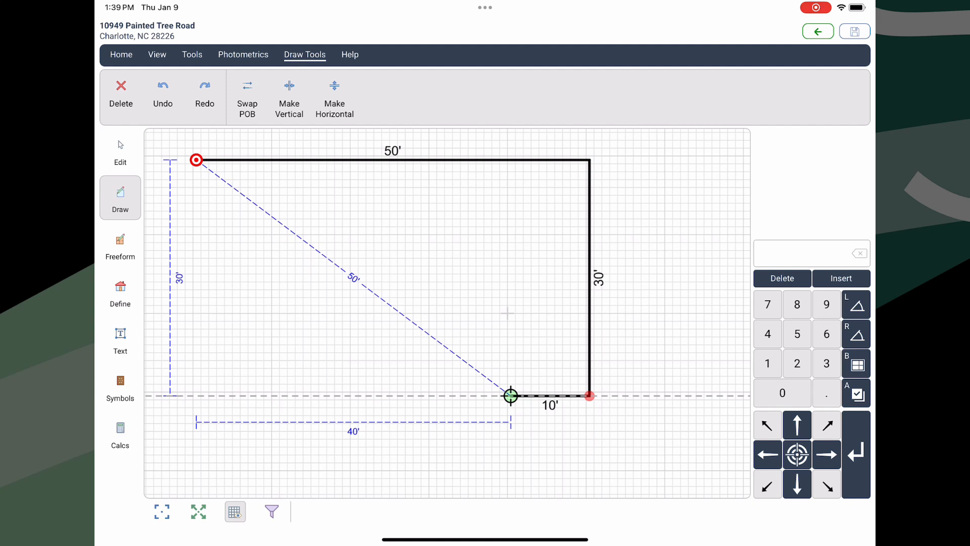
text(5)
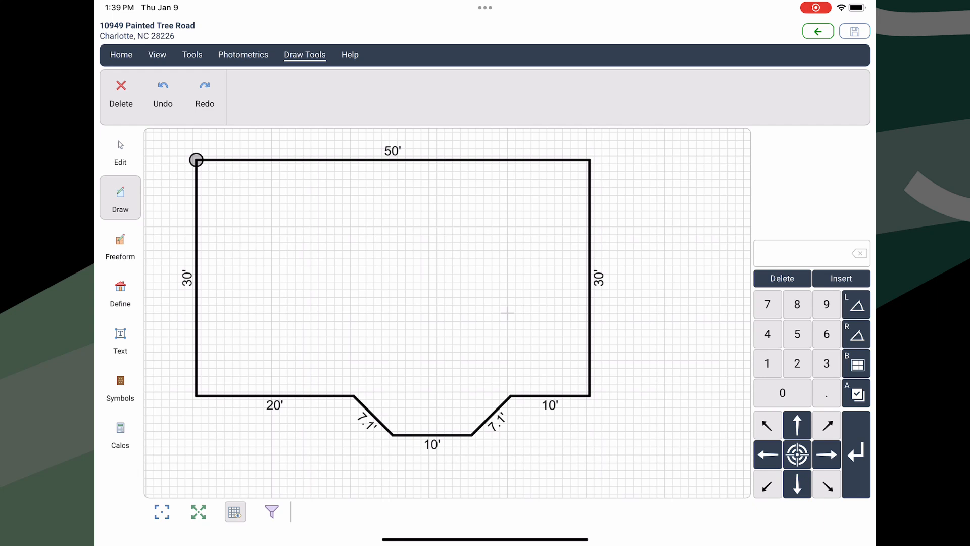
Exit drawing and define the outline as GLA1 - First Floor gross living area
click(120, 246)
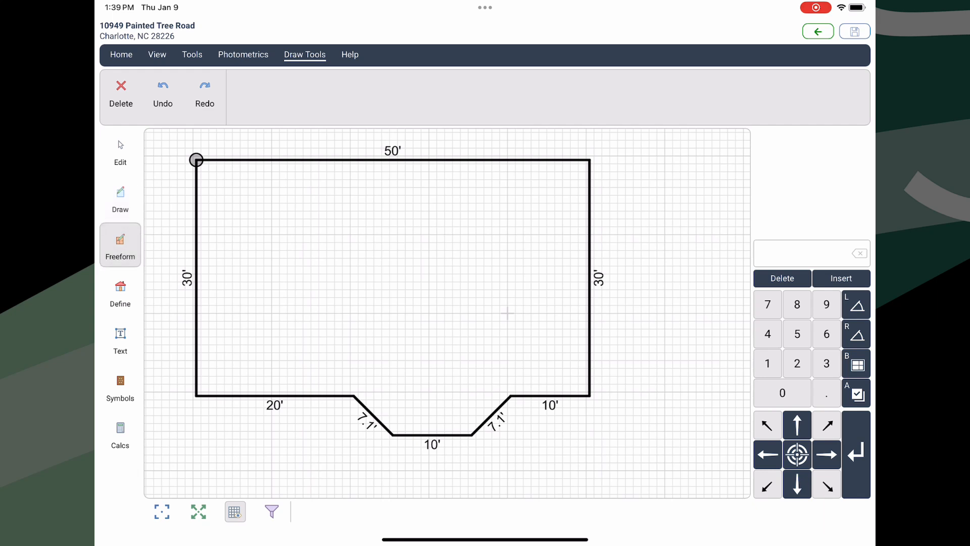
click(121, 55)
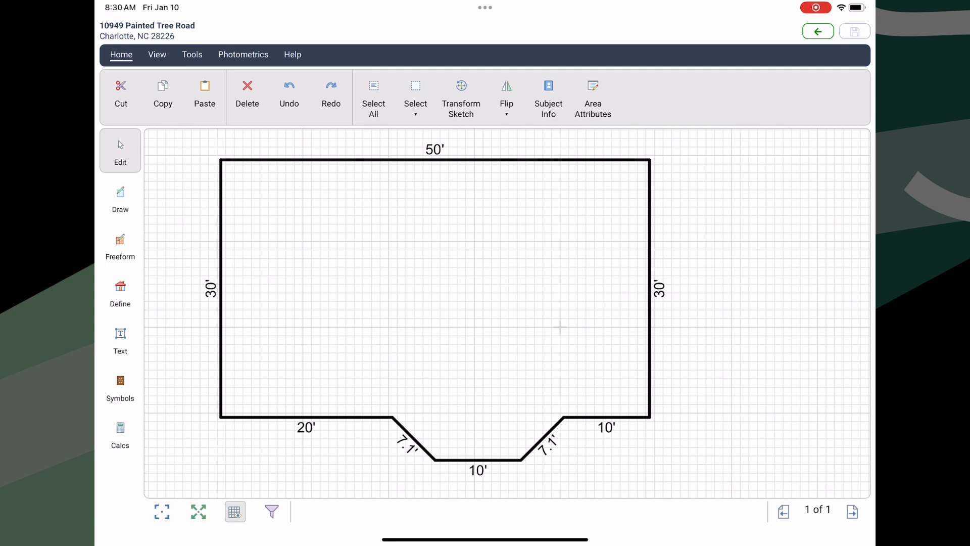
click(120, 292)
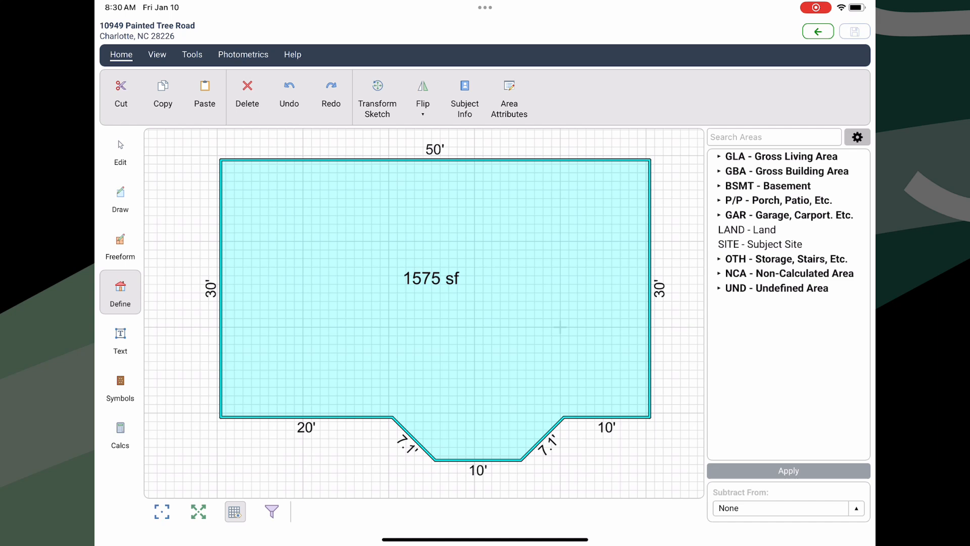
click(719, 156)
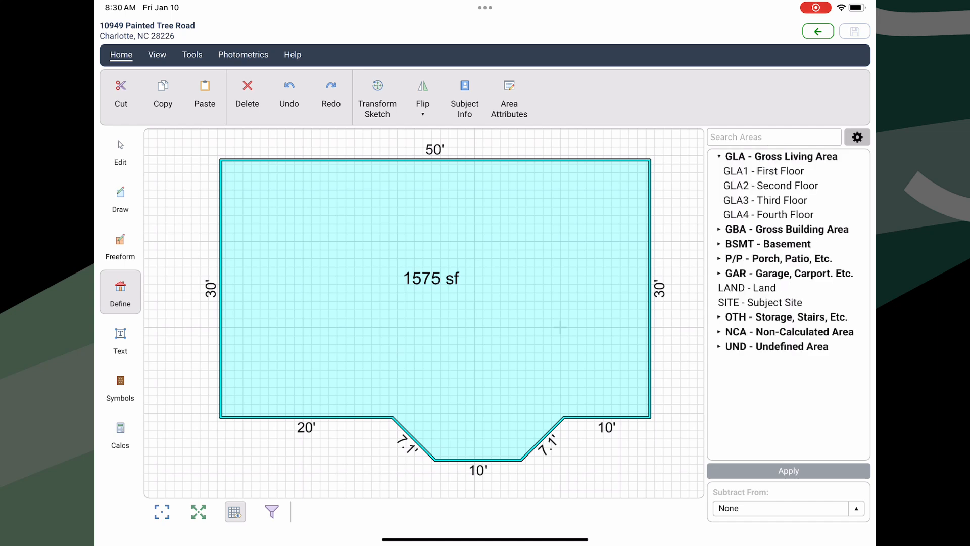
click(767, 171)
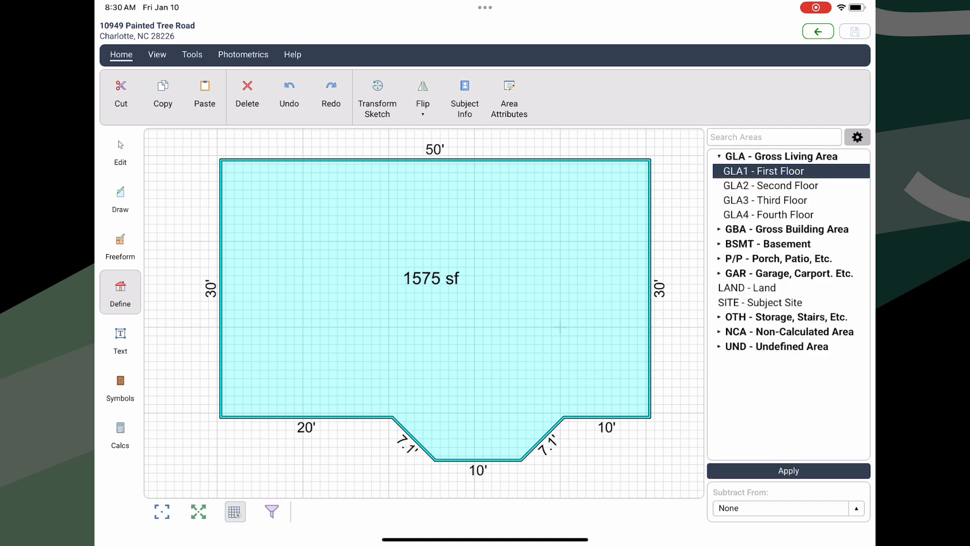
click(788, 471)
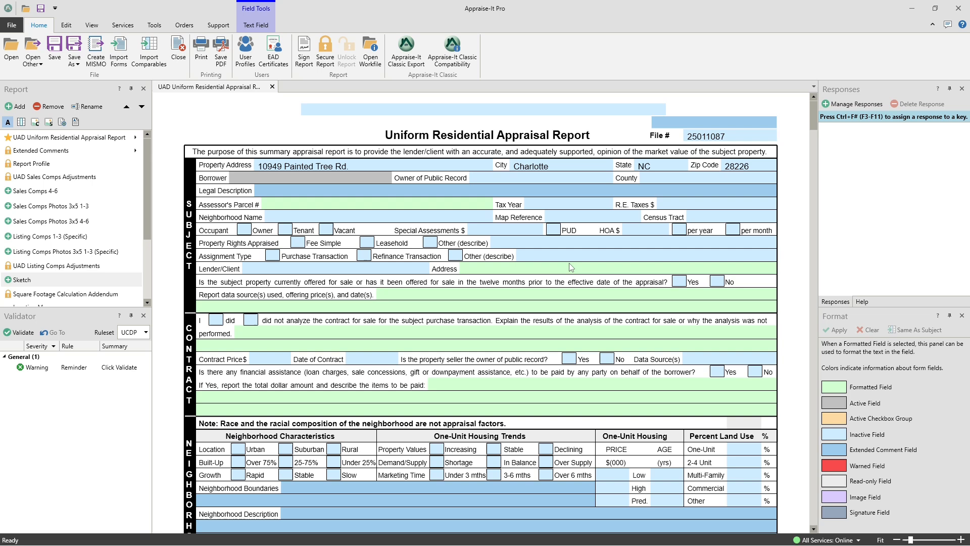
Launch ApexSketch using Apex in the Tools tab's Sketch group
click(153, 26)
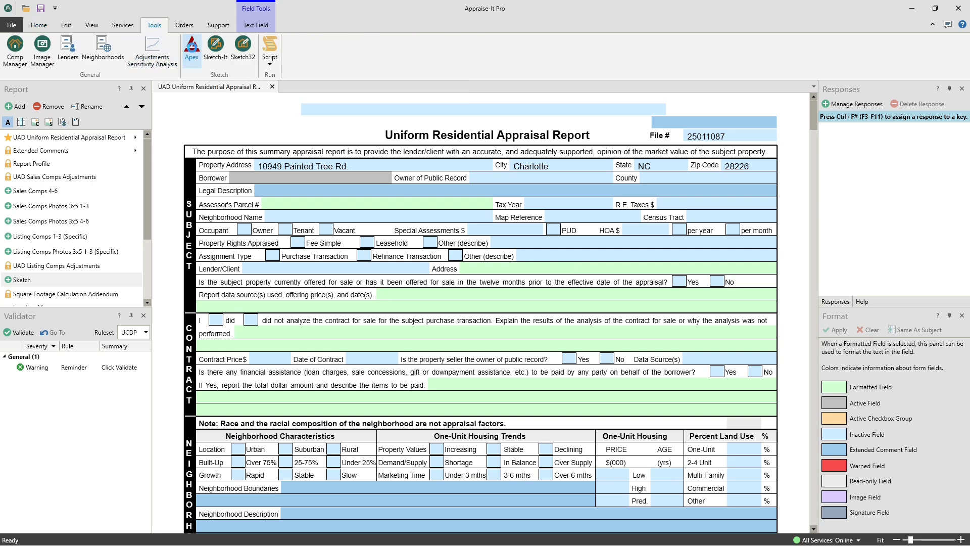
click(192, 48)
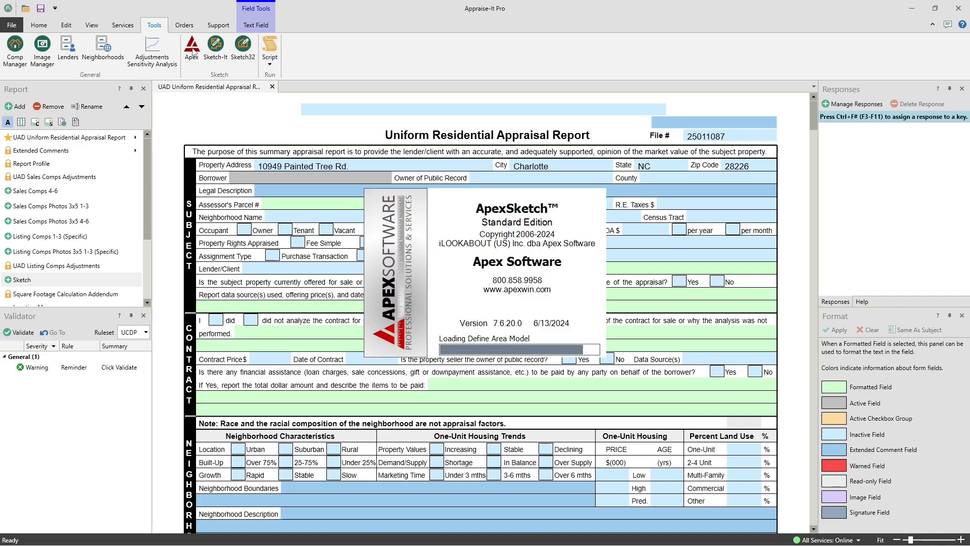
click(192, 49)
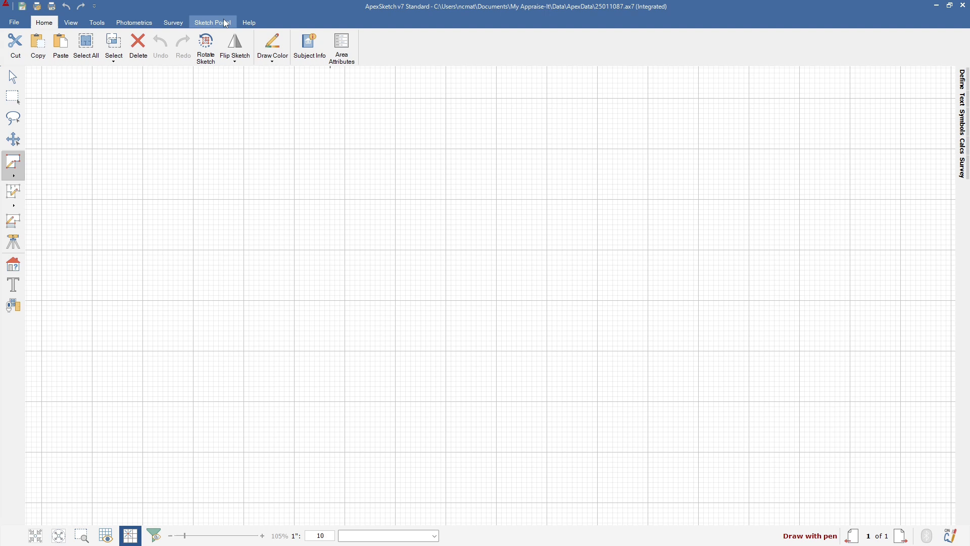
click(211, 23)
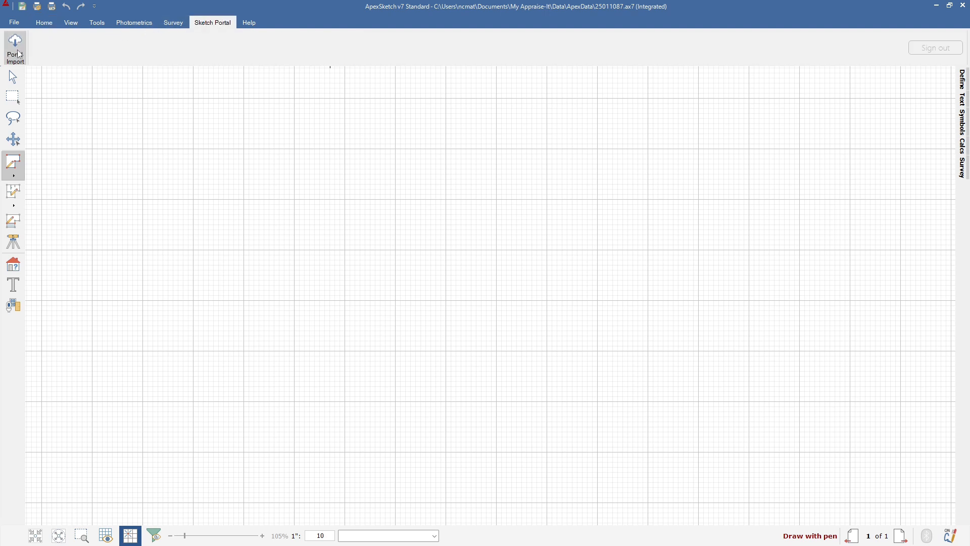
click(15, 48)
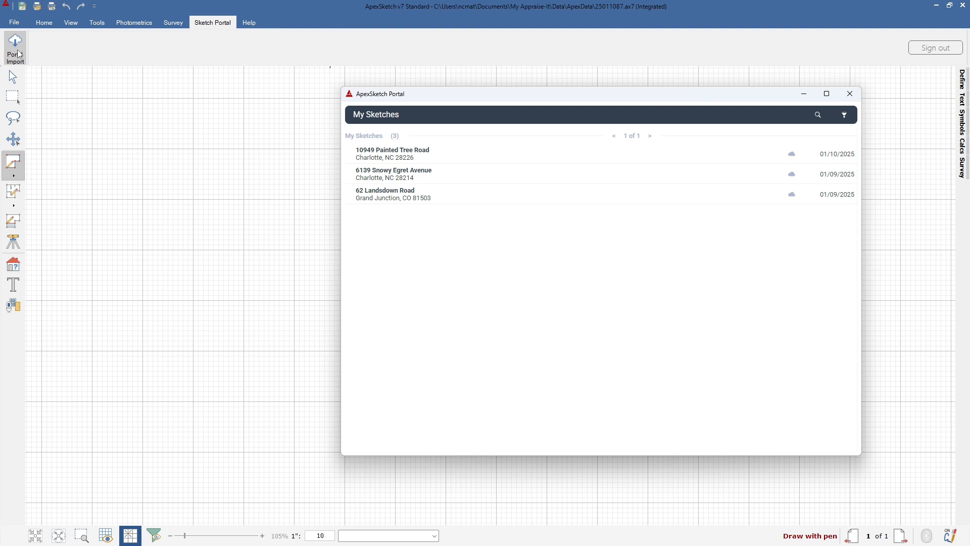
click(392, 154)
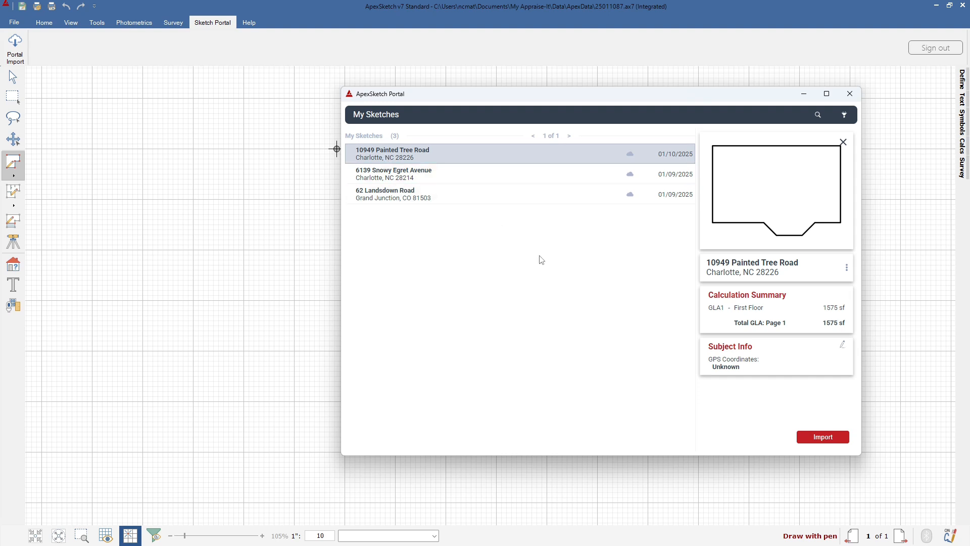
click(822, 436)
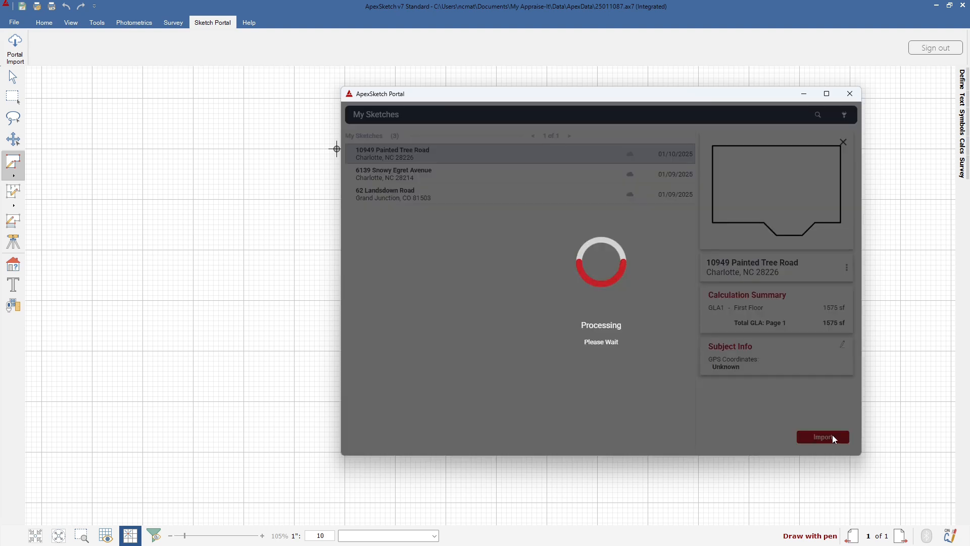
click(823, 437)
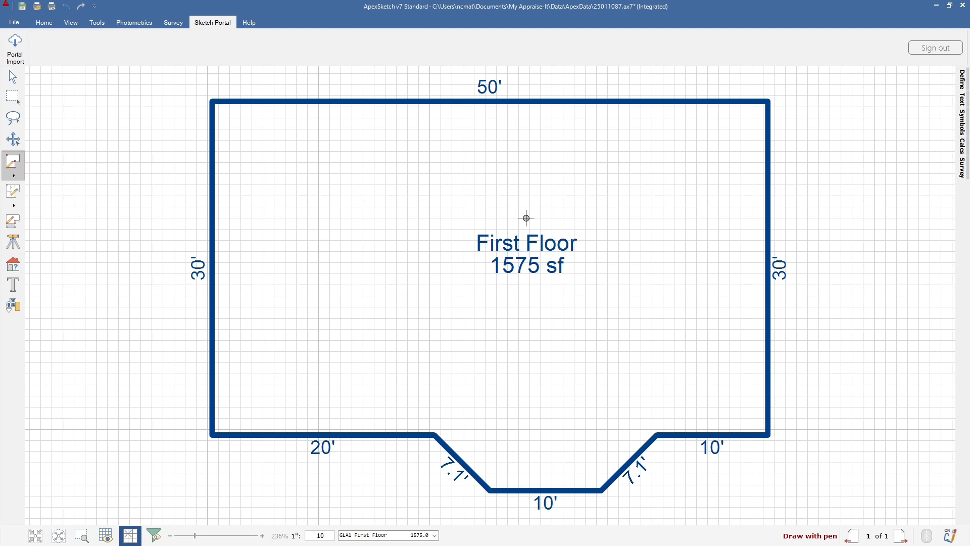
mouse_move(118, 73)
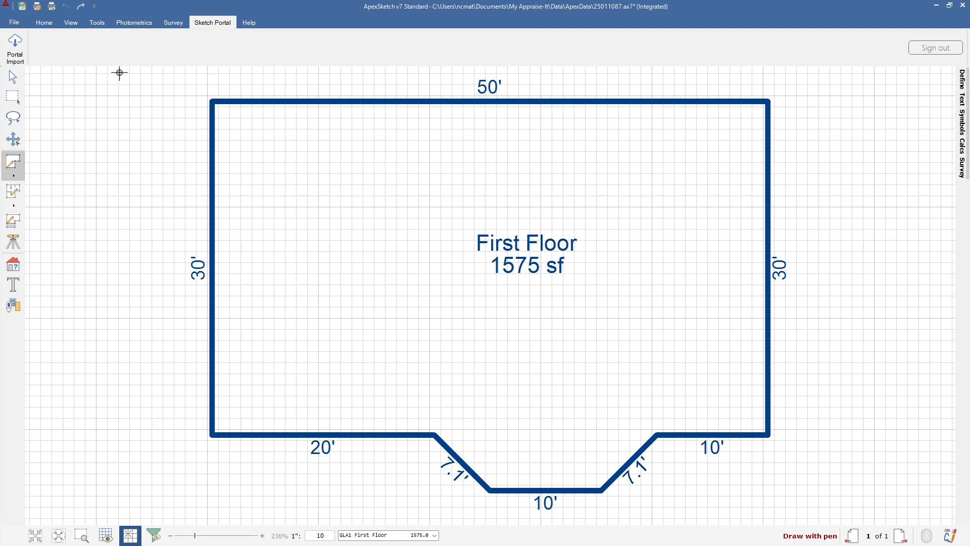
click(15, 47)
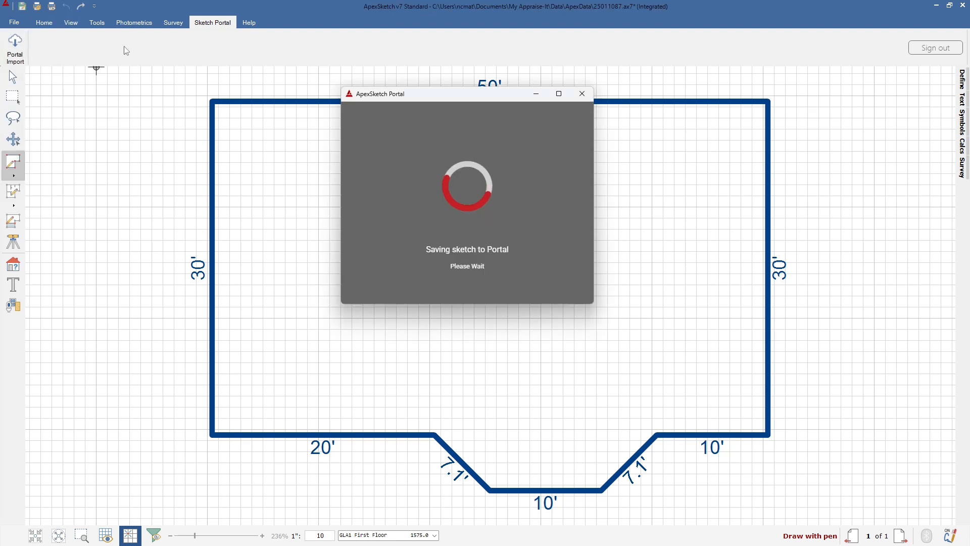